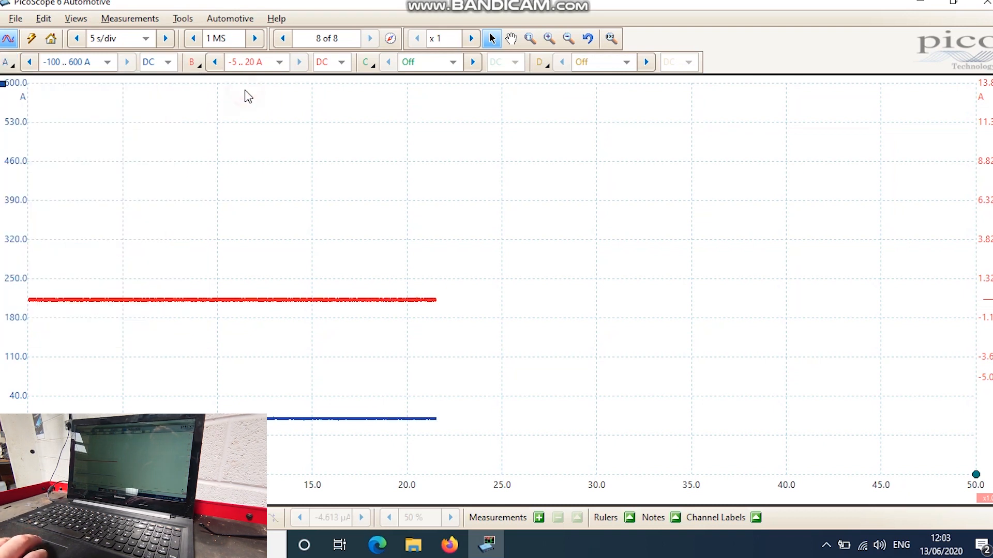
Step: Enlarge the cranking section of the blue current trace, roughly 13 to 15 seconds
{"action": "left_click", "coordinate": [192, 62]}
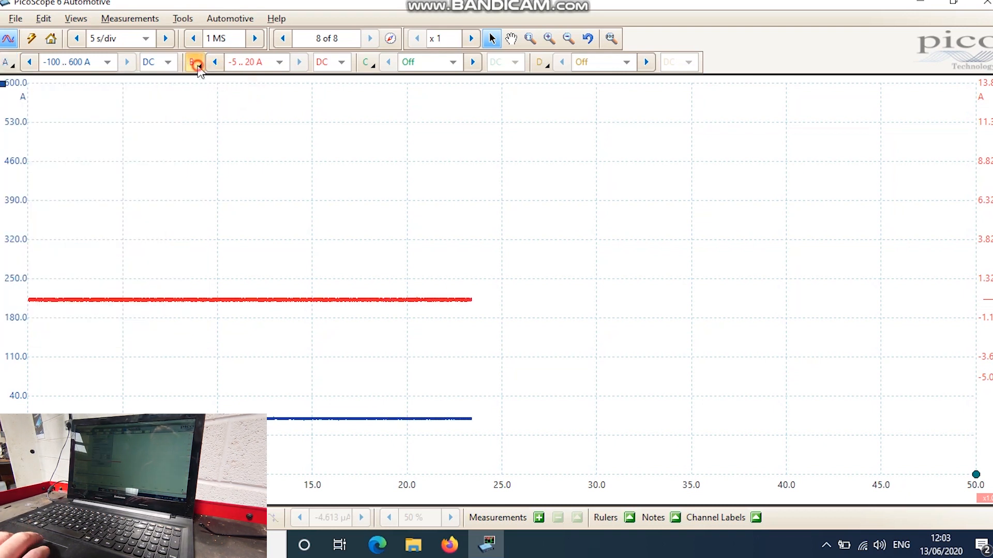
{"action": "left_click", "coordinate": [192, 61]}
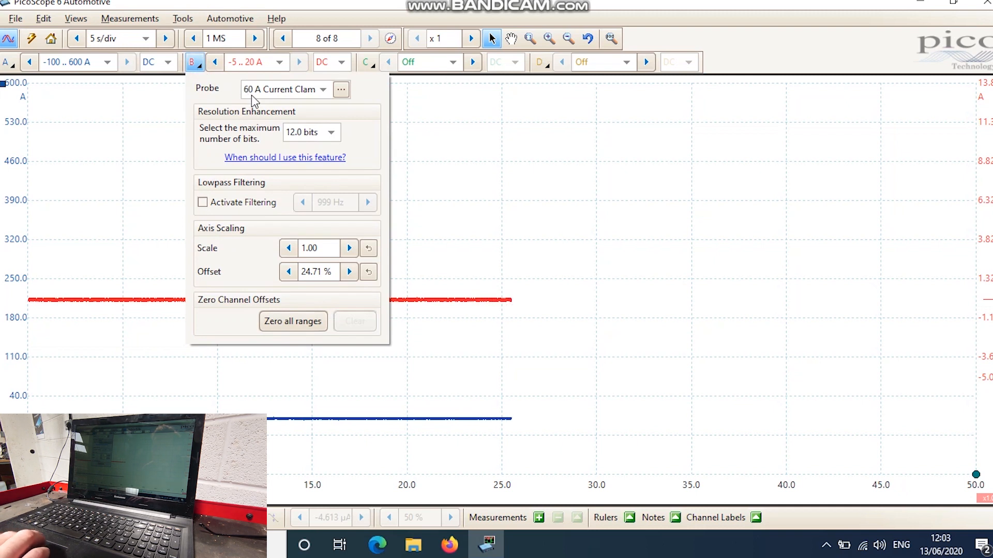
{"action": "mouse_move", "coordinate": [254, 61]}
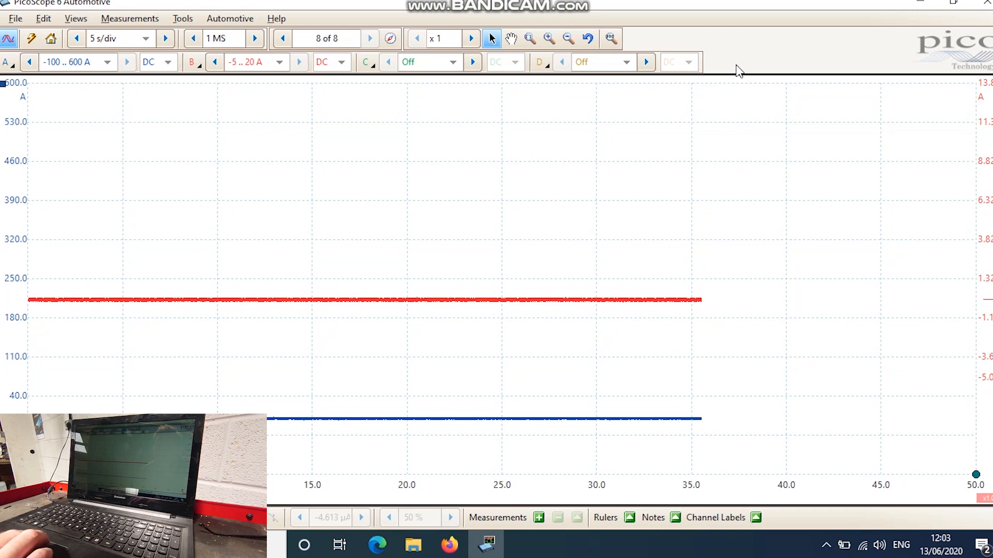
{"action": "mouse_move", "coordinate": [763, 52]}
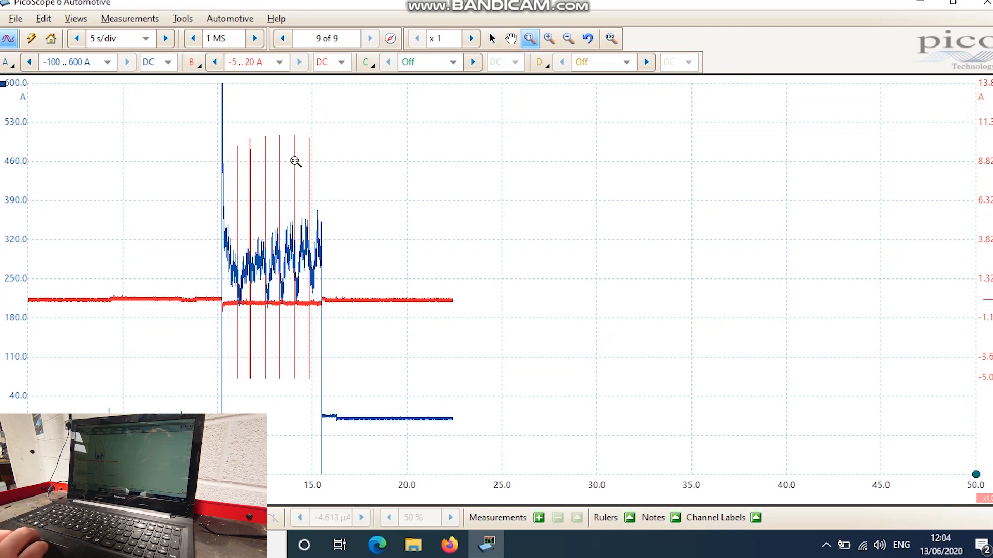
{"action": "mouse_move", "coordinate": [292, 174]}
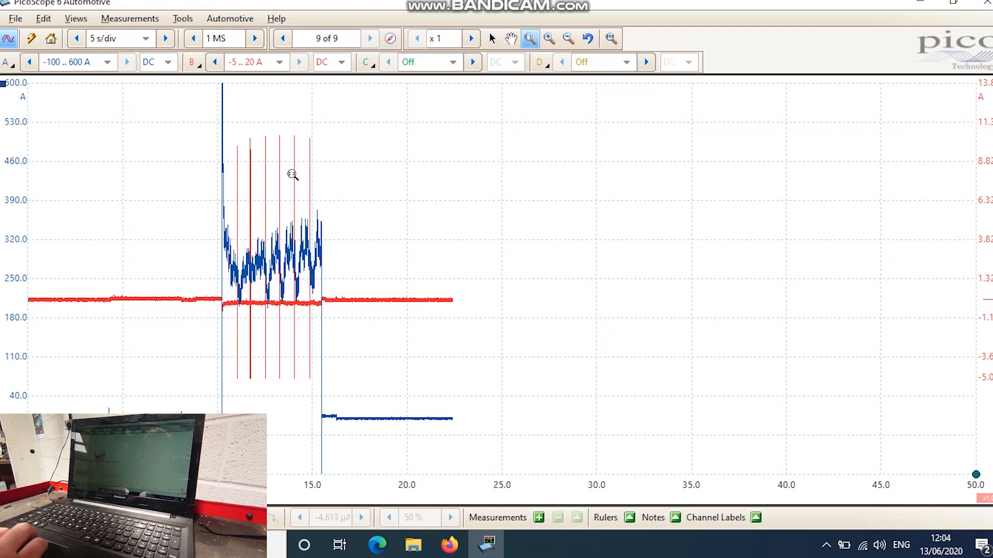
{"action": "mouse_move", "coordinate": [289, 125]}
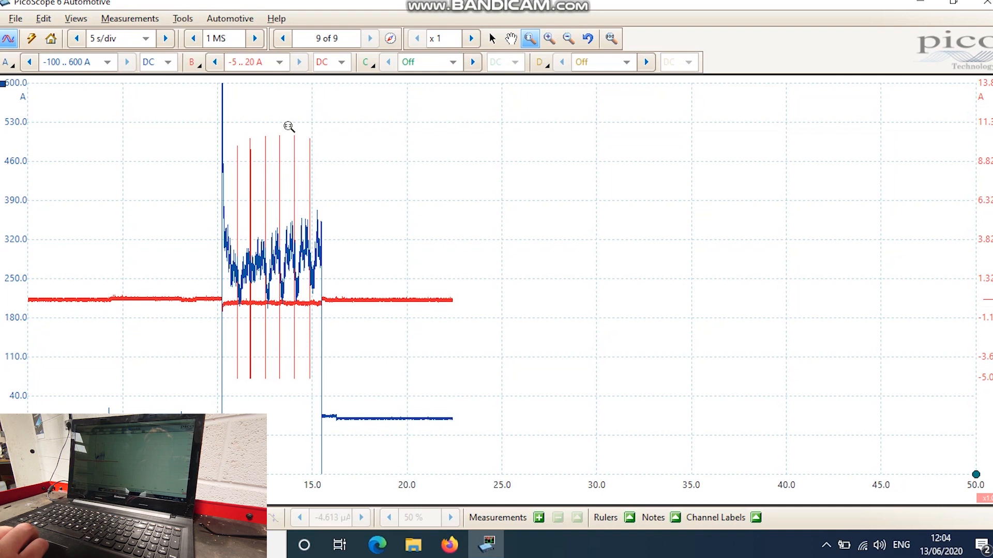
{"action": "mouse_move", "coordinate": [274, 126]}
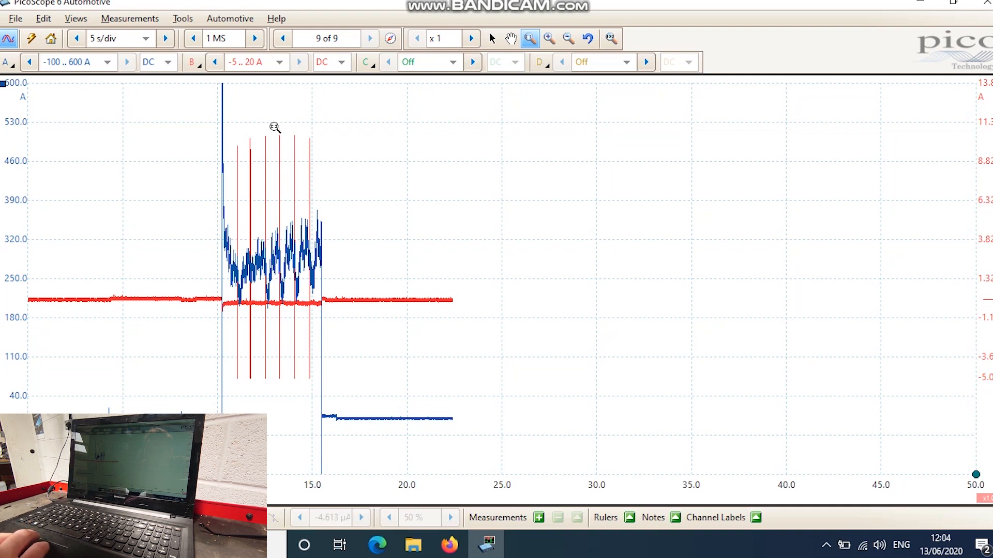
{"action": "left_click_drag", "start_coordinate": [273, 125], "coordinate": [289, 159]}
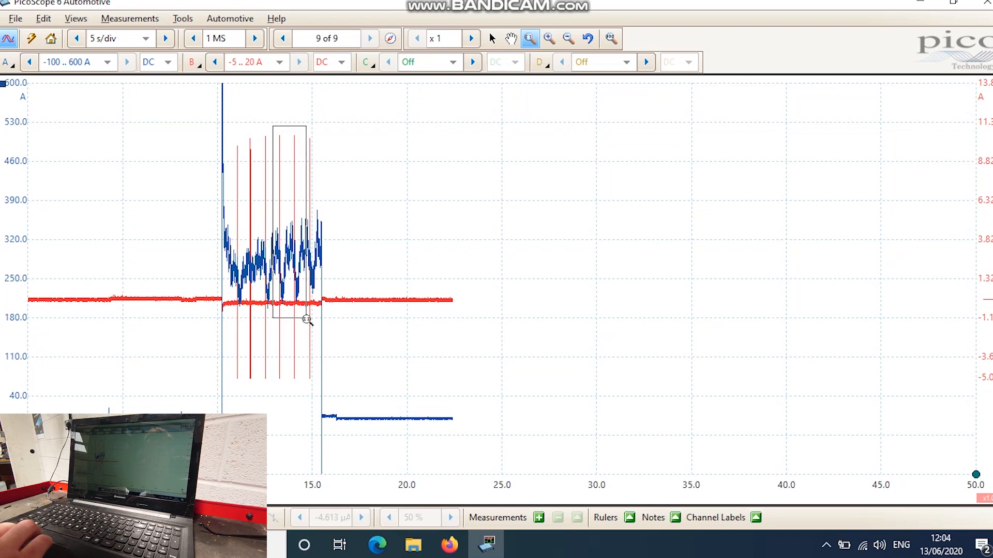
{"action": "left_click_drag", "start_coordinate": [272, 126], "coordinate": [307, 322]}
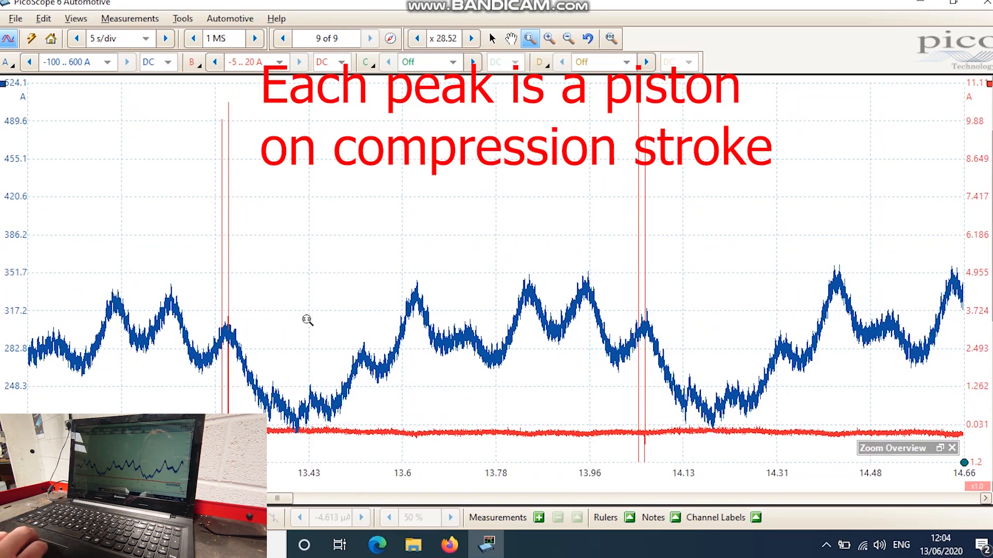
{"action": "mouse_move", "coordinate": [249, 330]}
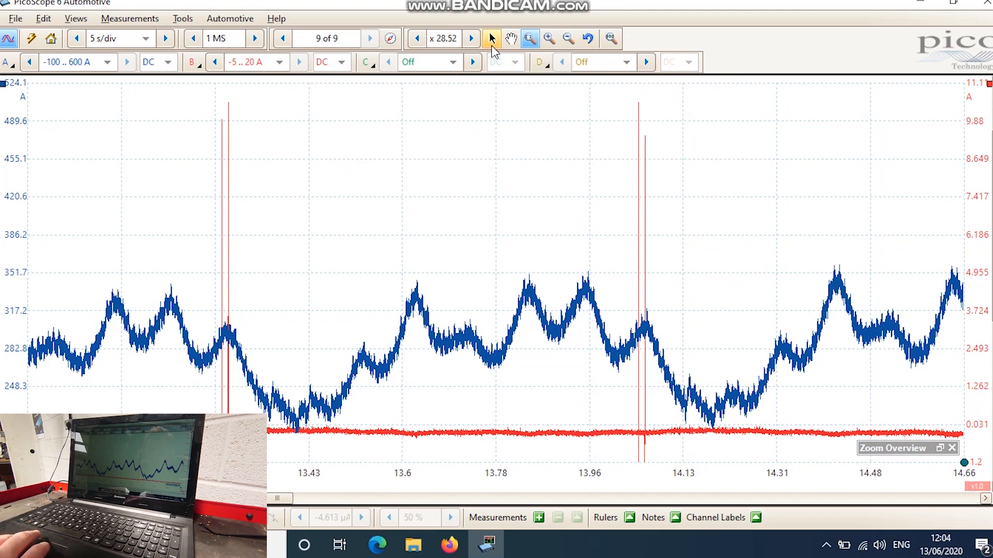
Step: Return to the normal Select tool over the zoomed cranking current waveform
{"action": "left_click", "coordinate": [491, 38]}
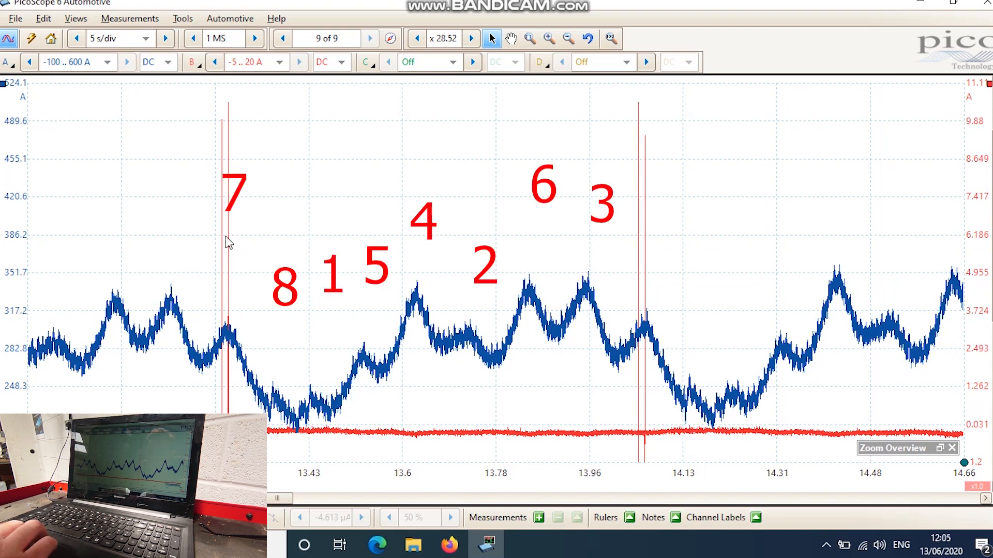
{"action": "mouse_move", "coordinate": [242, 316]}
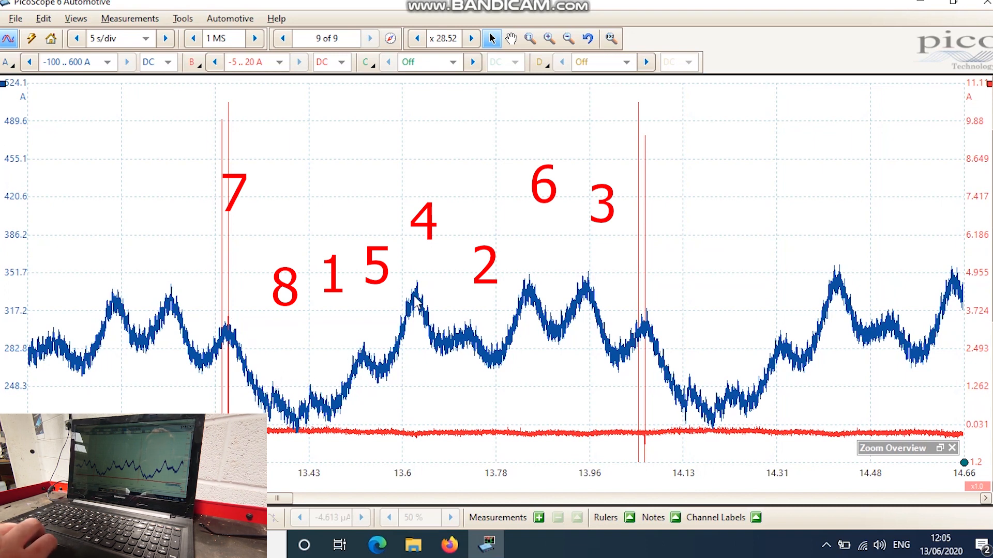
{"action": "mouse_move", "coordinate": [525, 290]}
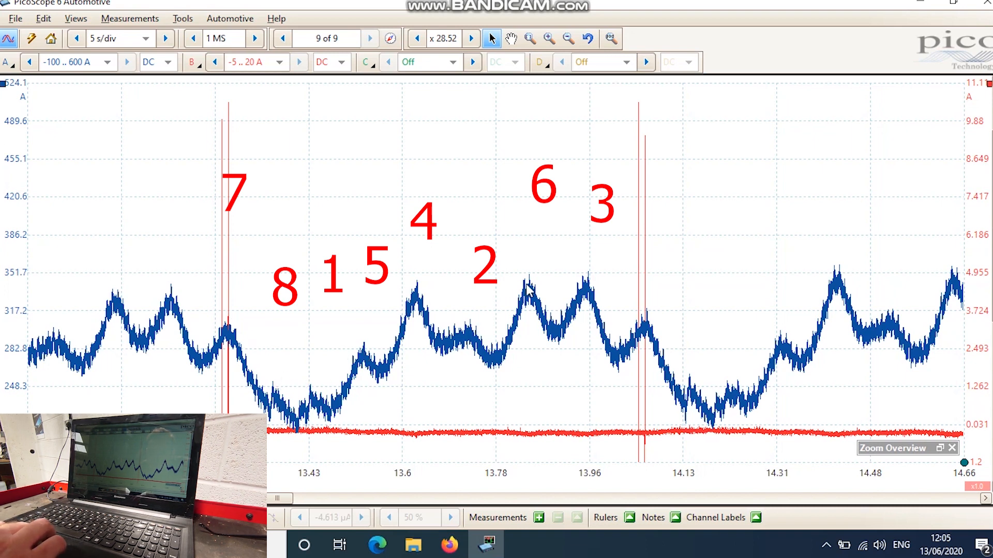
{"action": "mouse_move", "coordinate": [678, 324]}
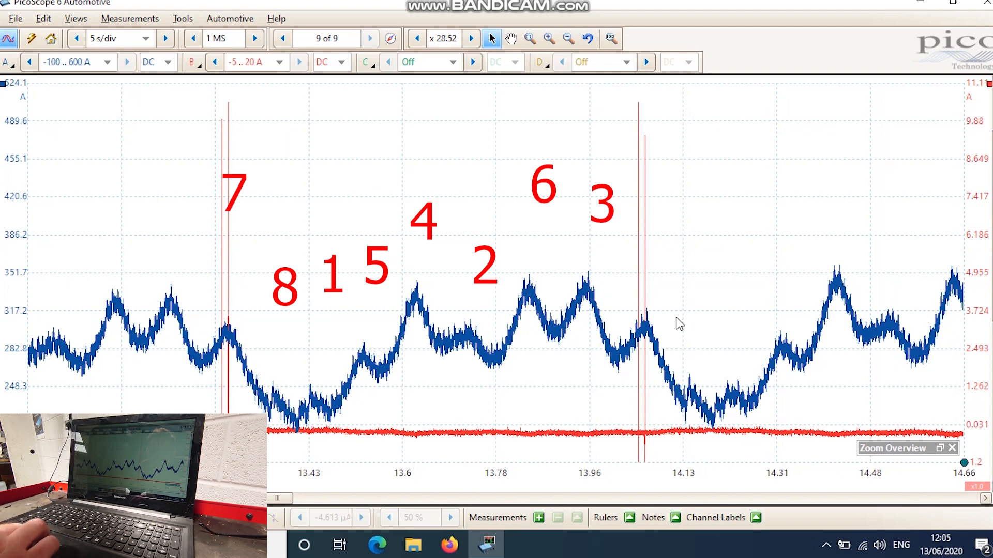
{"action": "mouse_move", "coordinate": [269, 373]}
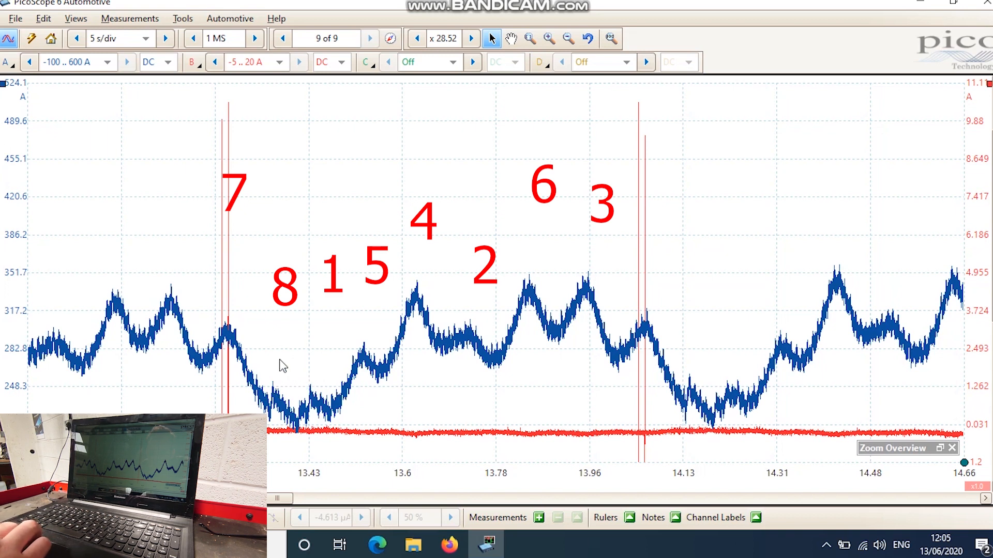
{"action": "mouse_move", "coordinate": [297, 227]}
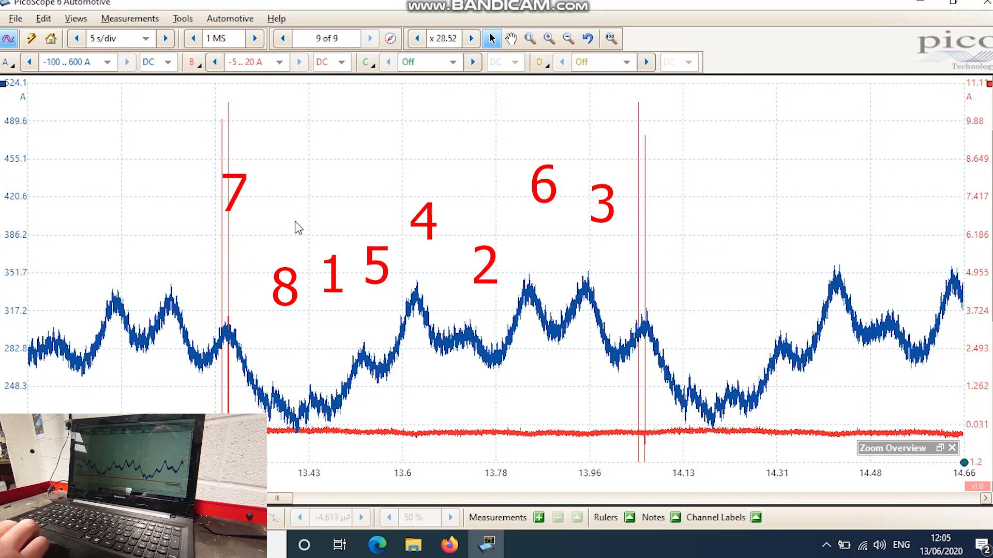
{"action": "mouse_move", "coordinate": [257, 242]}
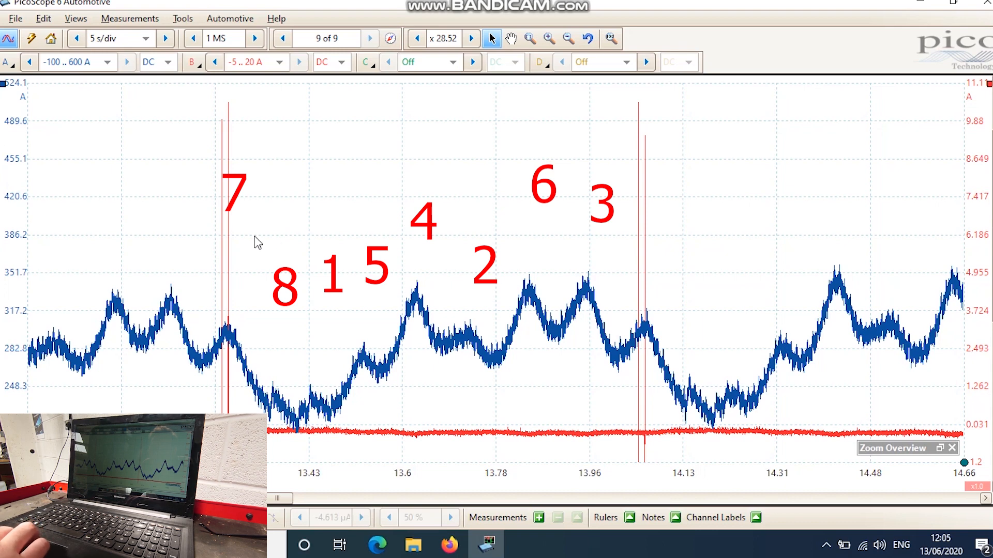
{"action": "mouse_move", "coordinate": [230, 220]}
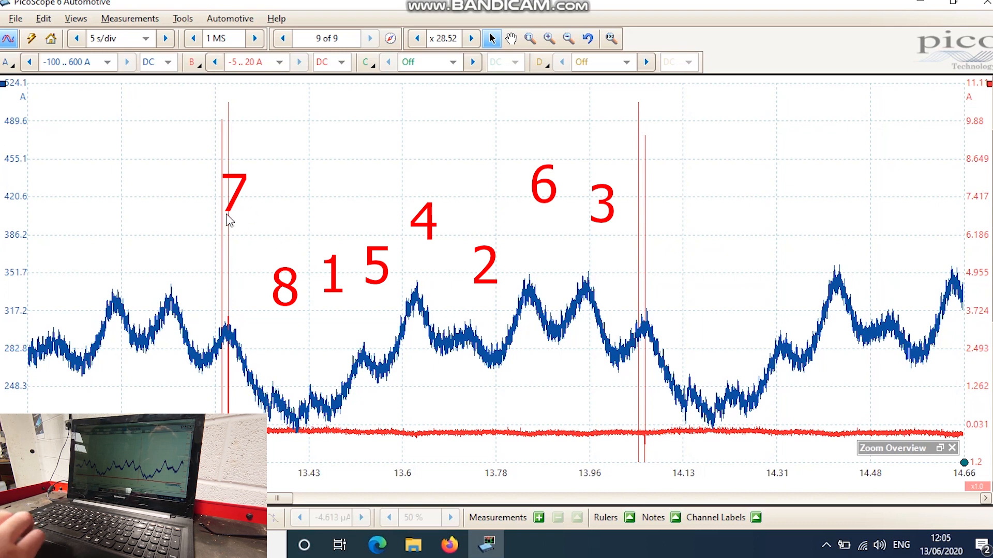
{"action": "mouse_move", "coordinate": [304, 239]}
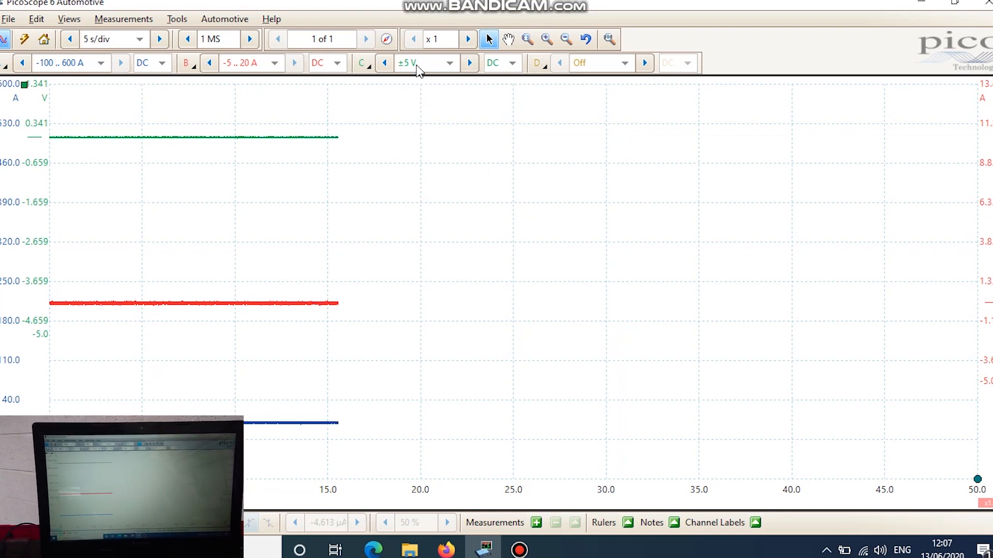
{"action": "mouse_move", "coordinate": [418, 64]}
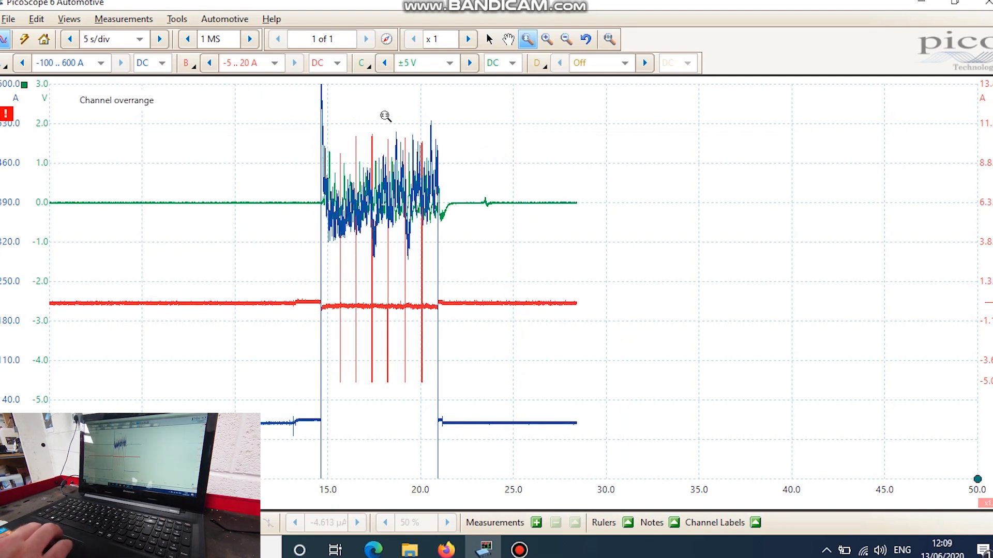
{"action": "mouse_move", "coordinate": [377, 117]}
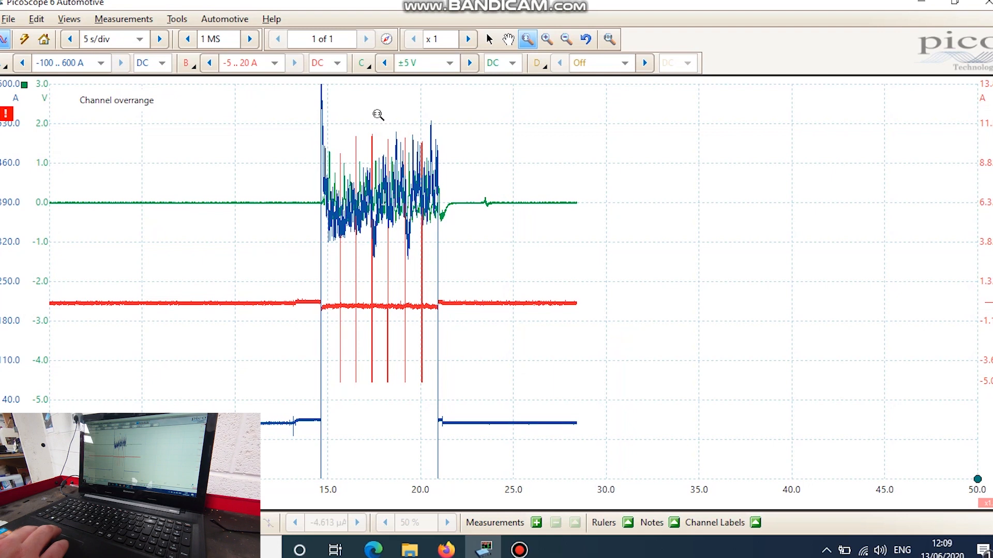
Step: Enlarge the mid-cranking region around 18 to 20 seconds with current and pressure traces
{"action": "left_click_drag", "start_coordinate": [377, 114], "coordinate": [414, 287]}
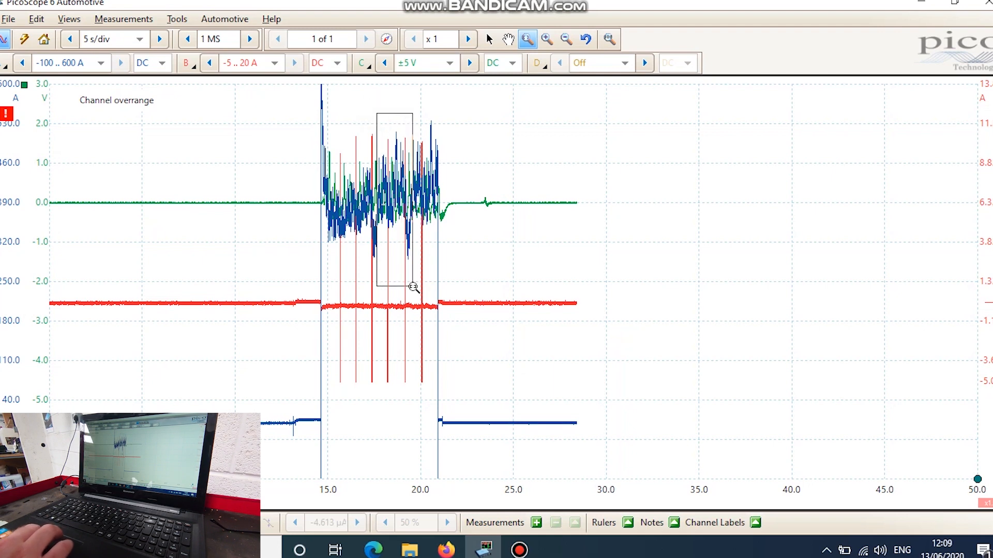
{"action": "left_click", "coordinate": [413, 288]}
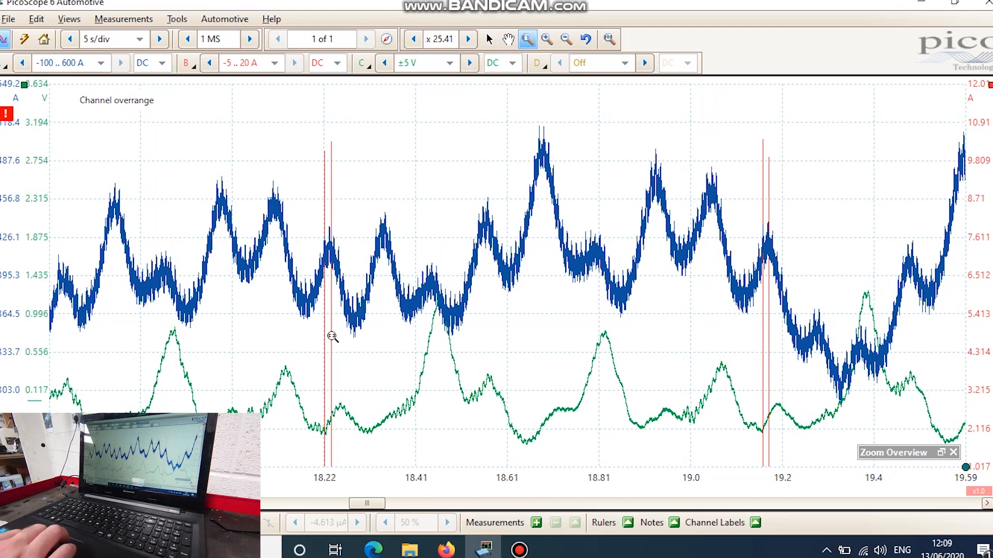
{"action": "mouse_move", "coordinate": [490, 30]}
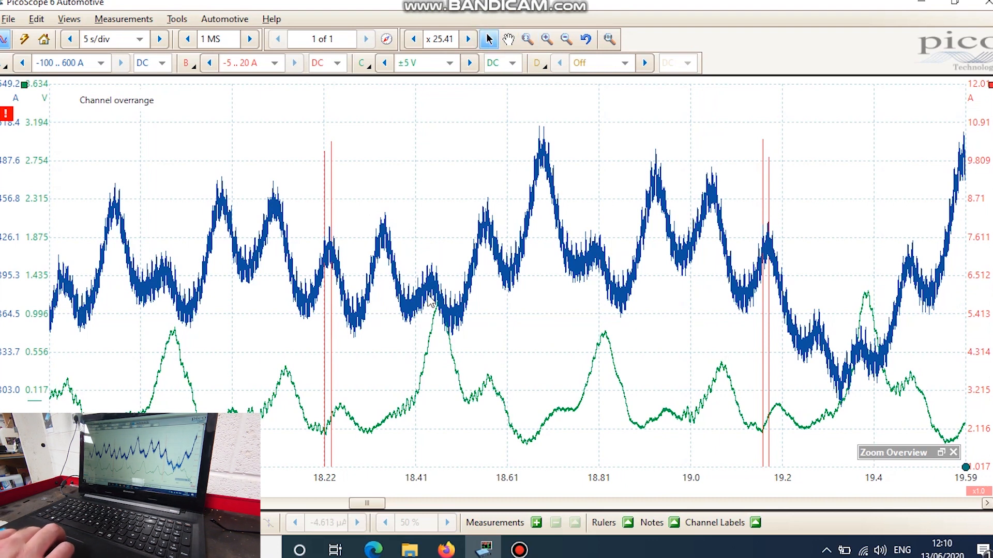
{"action": "mouse_move", "coordinate": [462, 367]}
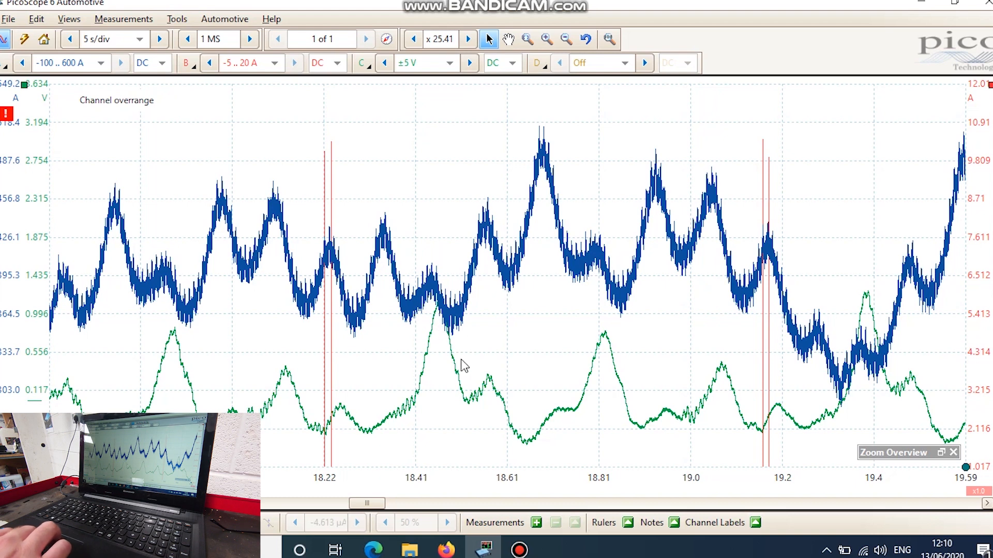
{"action": "mouse_move", "coordinate": [716, 361]}
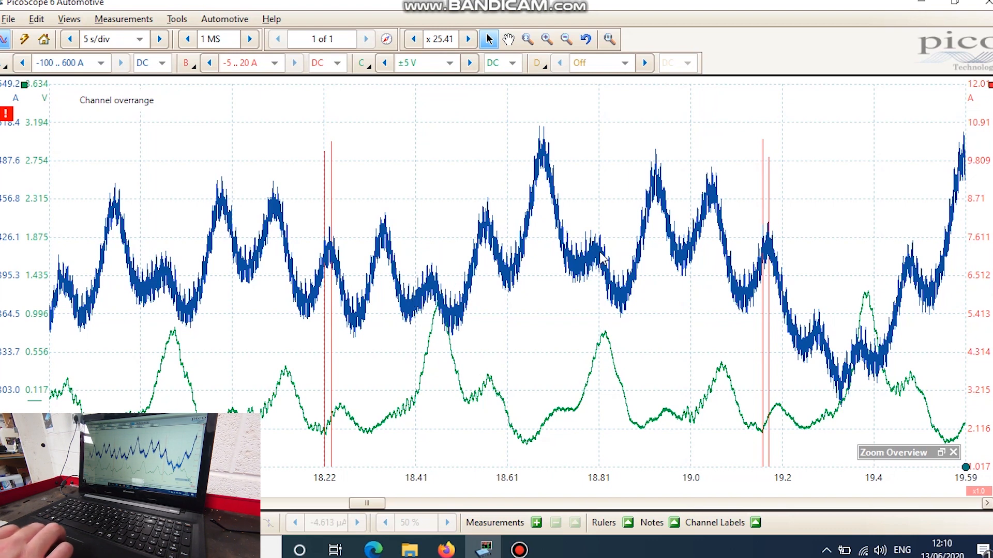
{"action": "mouse_move", "coordinate": [605, 353]}
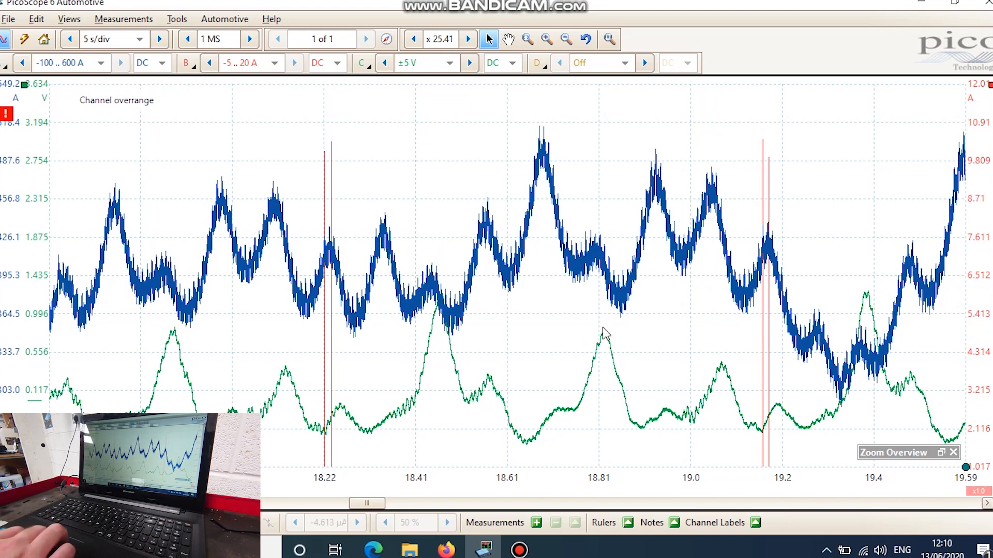
{"action": "mouse_move", "coordinate": [456, 323]}
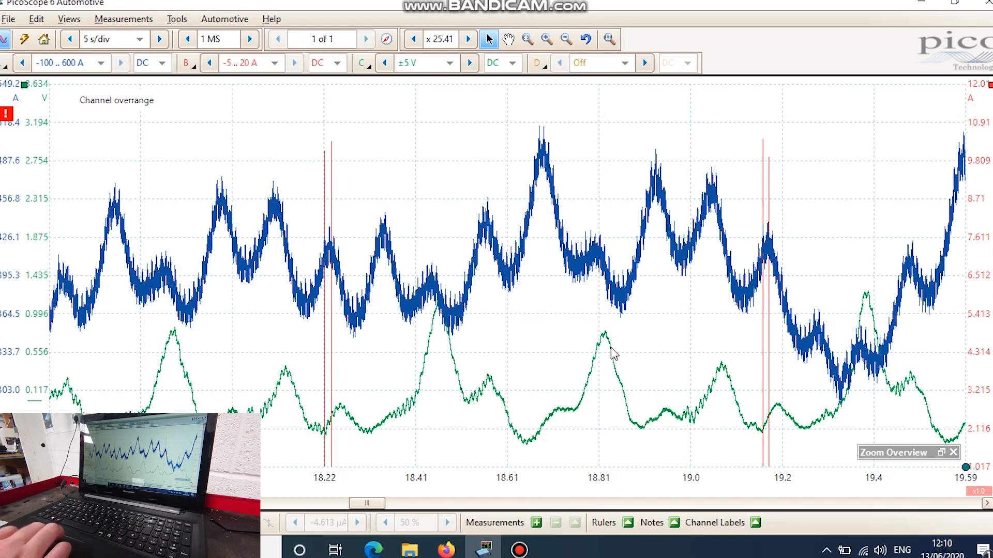
{"action": "mouse_move", "coordinate": [576, 347]}
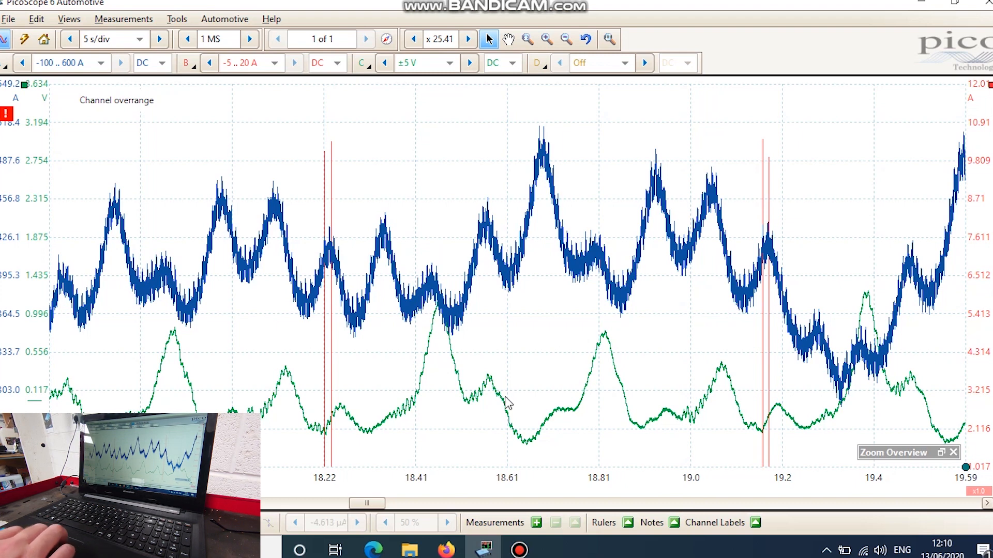
{"action": "mouse_move", "coordinate": [600, 360]}
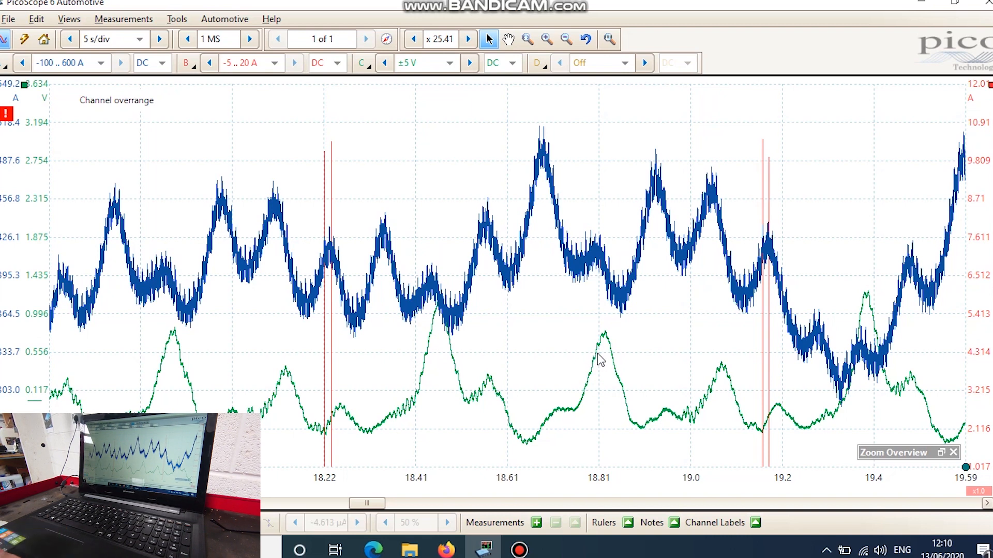